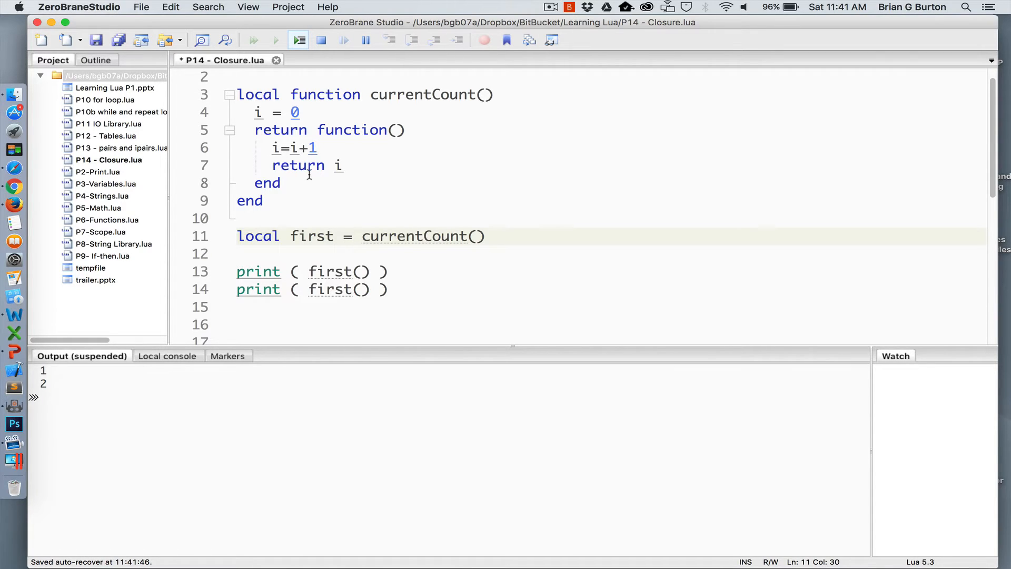
{"action": "mouse_move", "coordinate": [87, 390]}
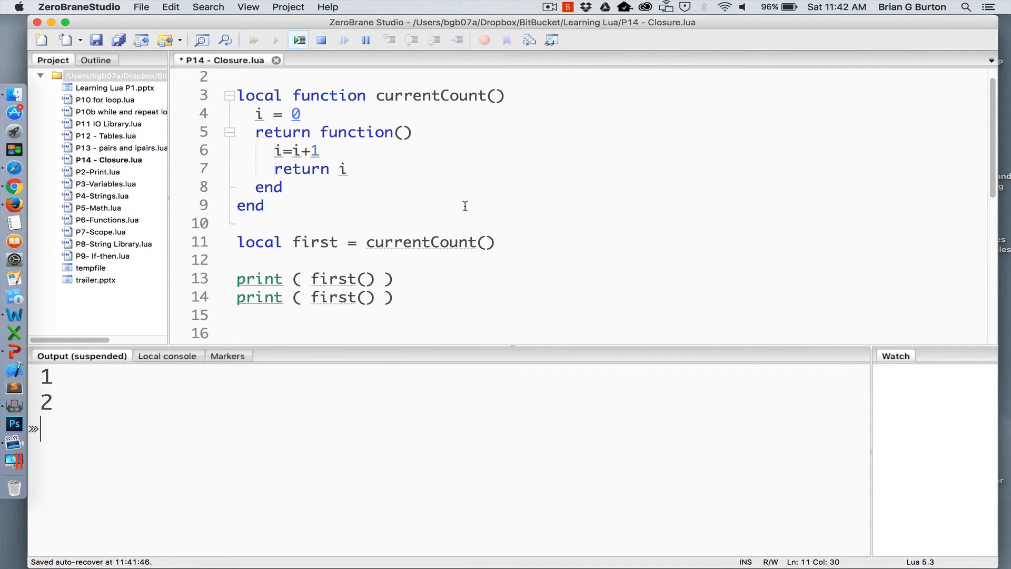
{"action": "mouse_move", "coordinate": [270, 273]}
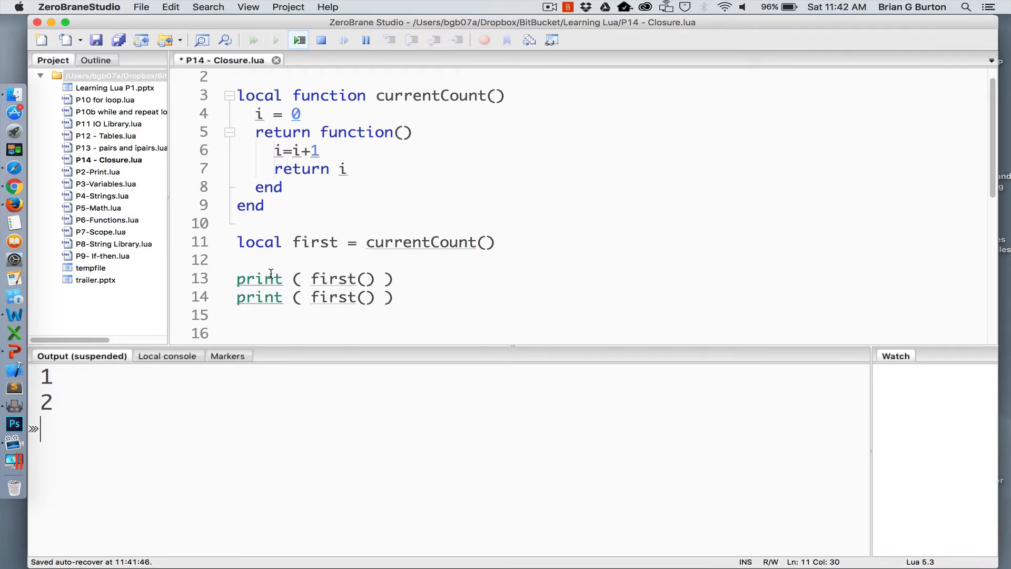
{"action": "mouse_move", "coordinate": [126, 361]}
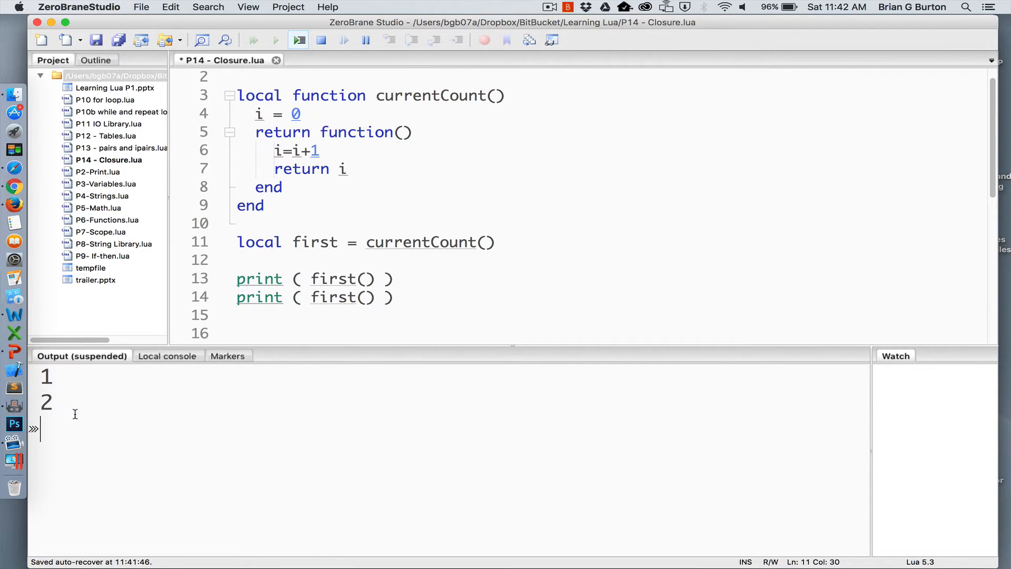
Step: Select the print ( first() ) line to duplicate it as a third call
{"action": "double_click", "coordinate": [333, 297]}
{"action": "type", "text": "print ( first() )"}
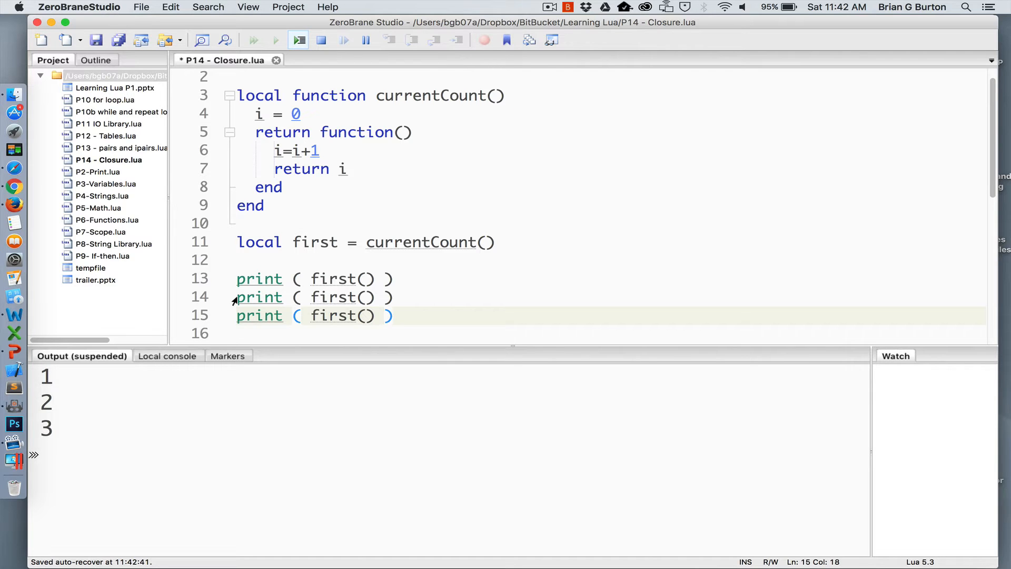
{"action": "mouse_move", "coordinate": [402, 290]}
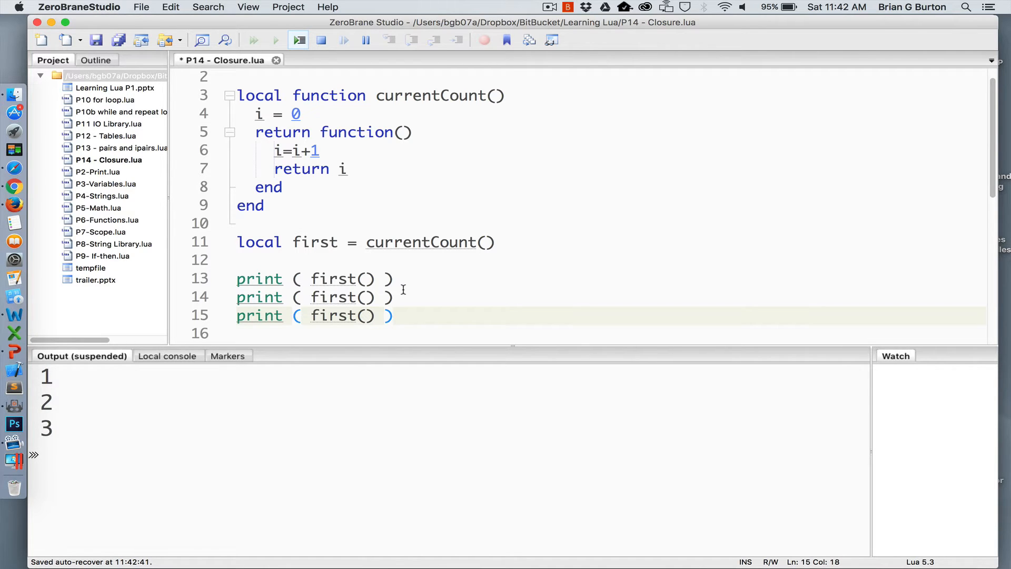
Step: Scroll down to the commented tower-defense startWave closure example on lines 18-27
{"action": "scroll", "scroll_direction": "down", "scroll_amount": 3}
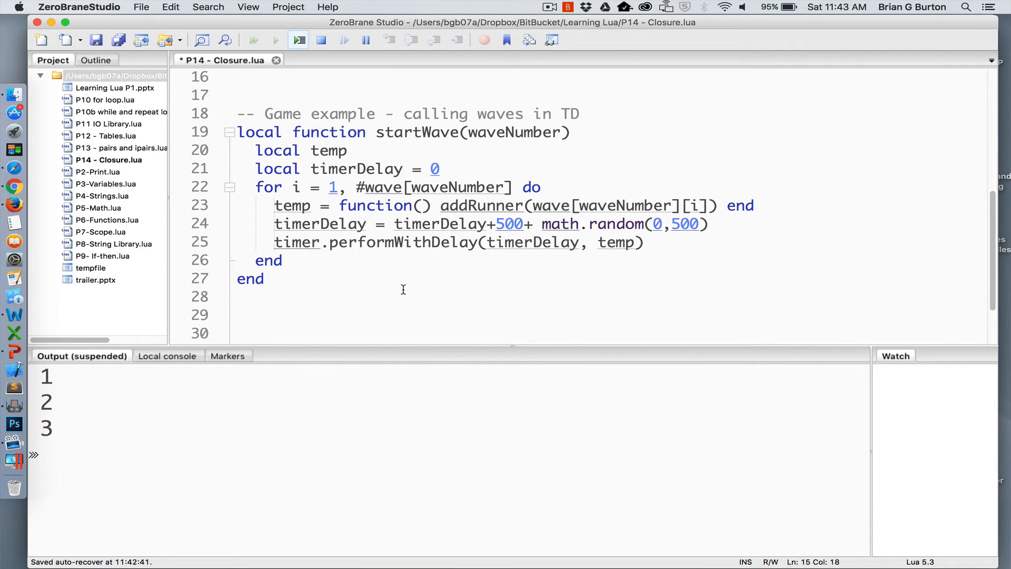
{"action": "mouse_move", "coordinate": [459, 209]}
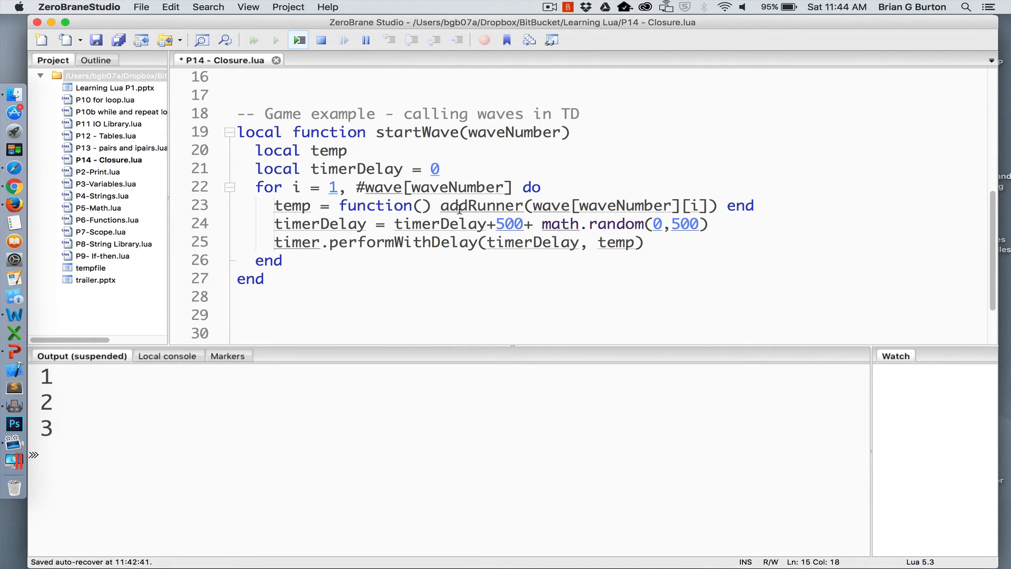
{"action": "mouse_move", "coordinate": [469, 224]}
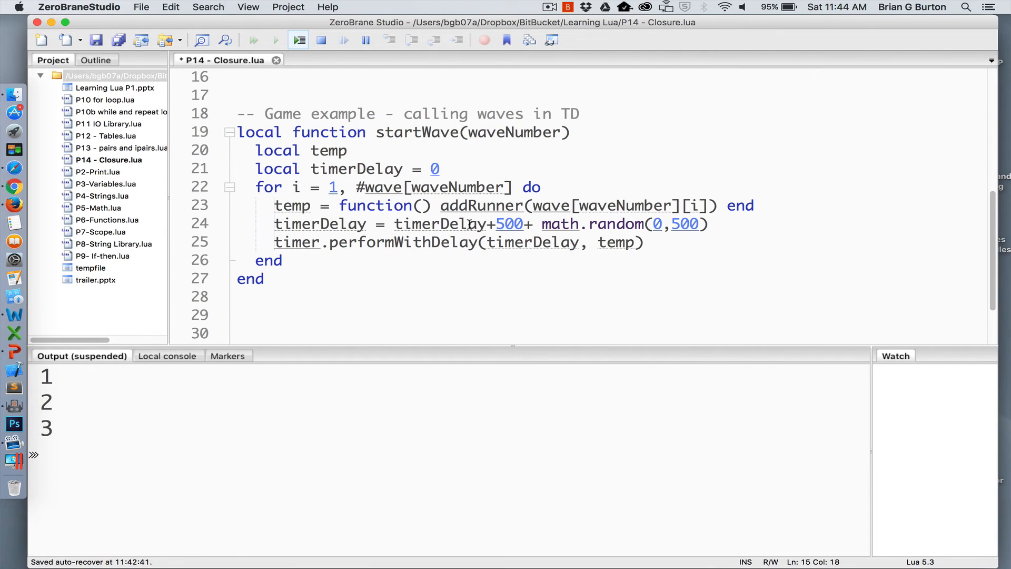
{"action": "mouse_move", "coordinate": [506, 223]}
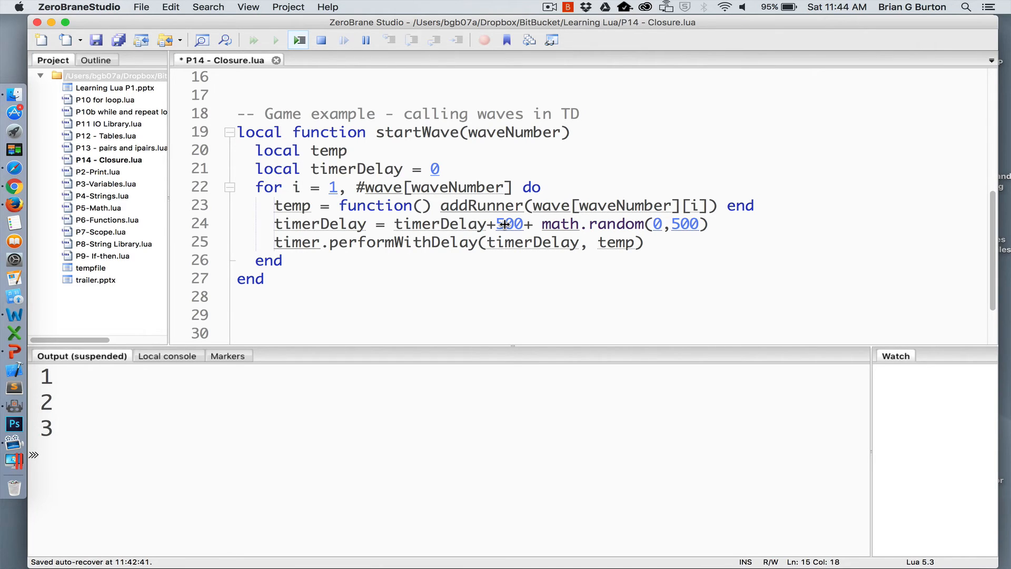